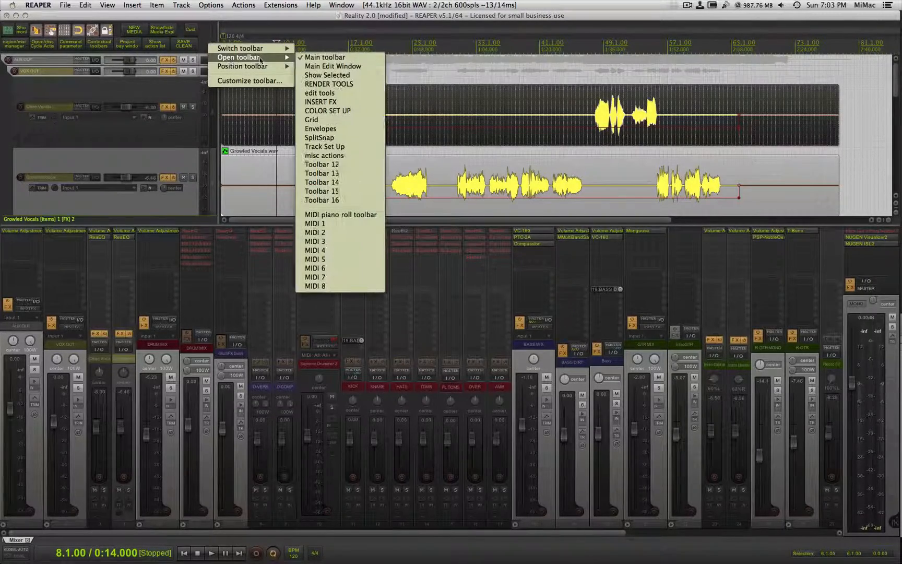
pyautogui.moveTo(322, 164)
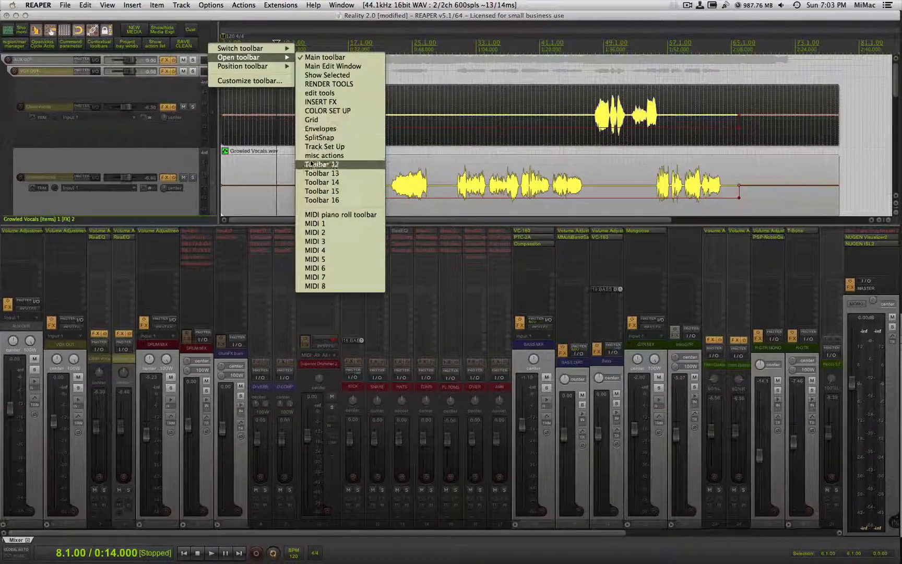
pyautogui.moveTo(250, 81)
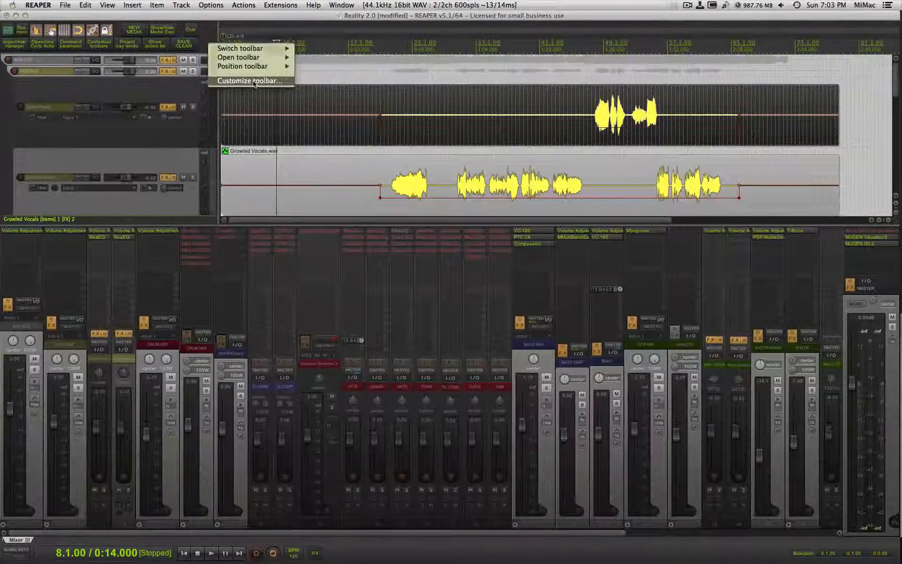
# - Open Customize toolbar on the Main toolbar, browse the Actions list via Add..., then cancel without adding anything
pyautogui.click(250, 81)
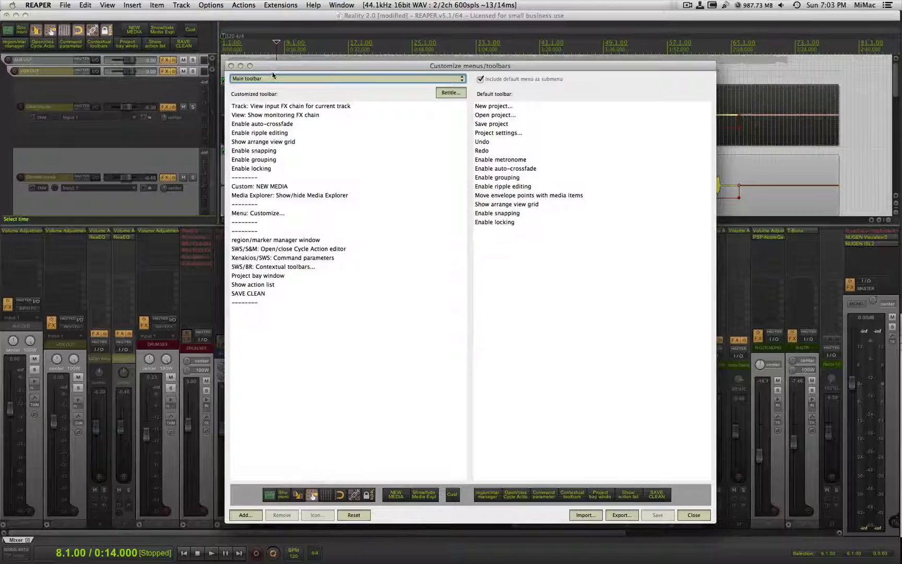
pyautogui.click(345, 79)
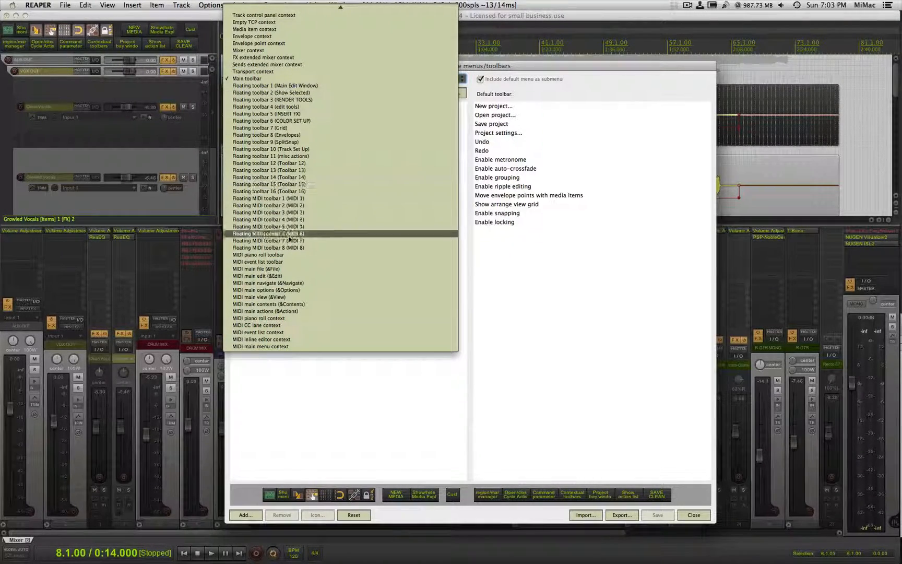
pyautogui.click(247, 78)
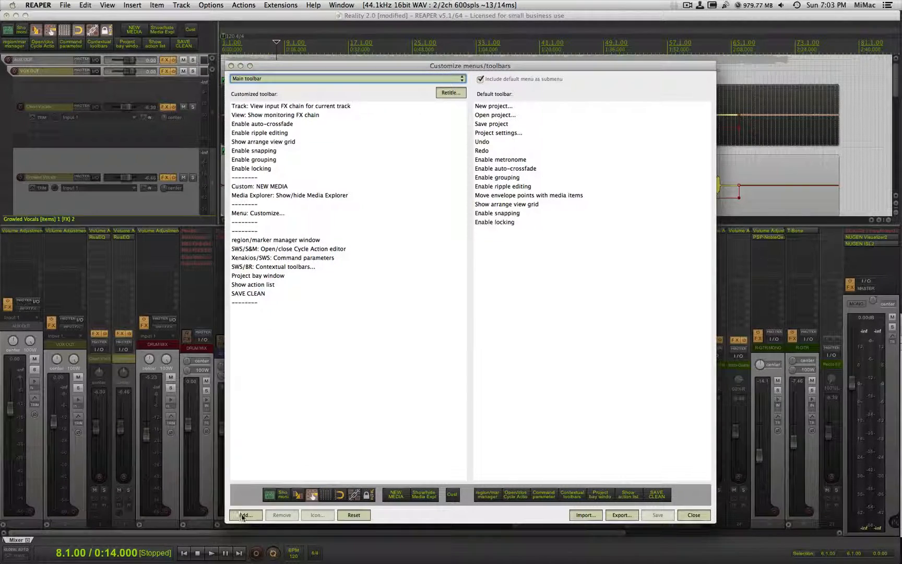
pyautogui.click(245, 515)
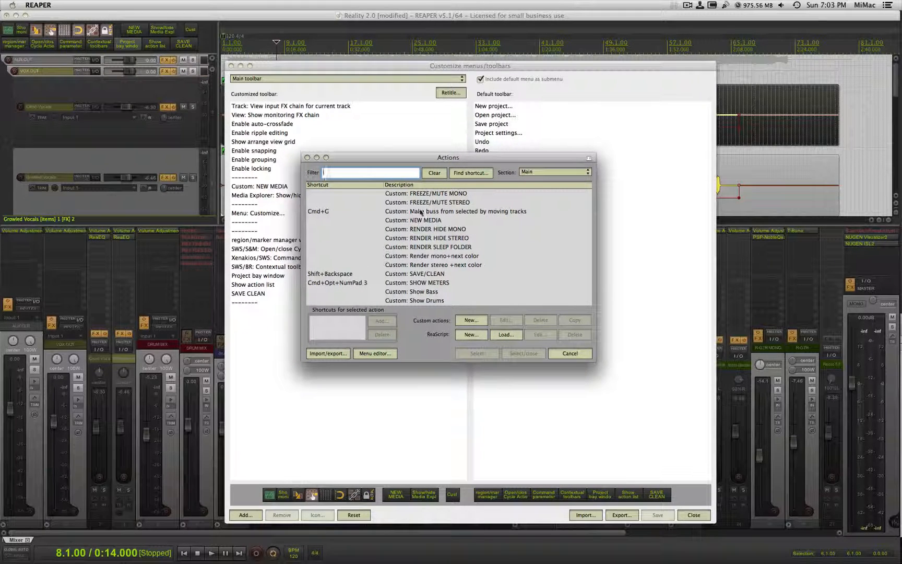
pyautogui.click(468, 211)
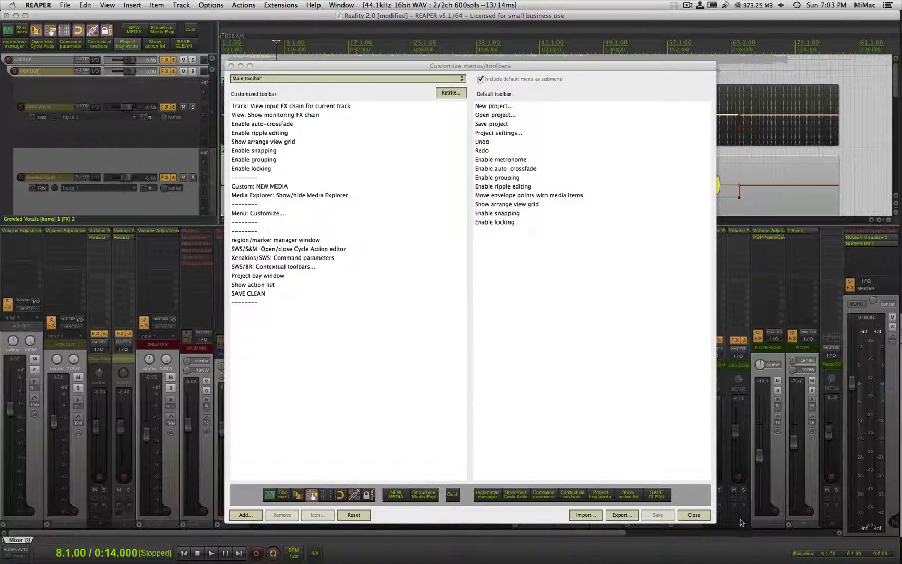
# - Browse the COLOR SET UP and Grid toolbars' contents in the customizer
pyautogui.click(343, 78)
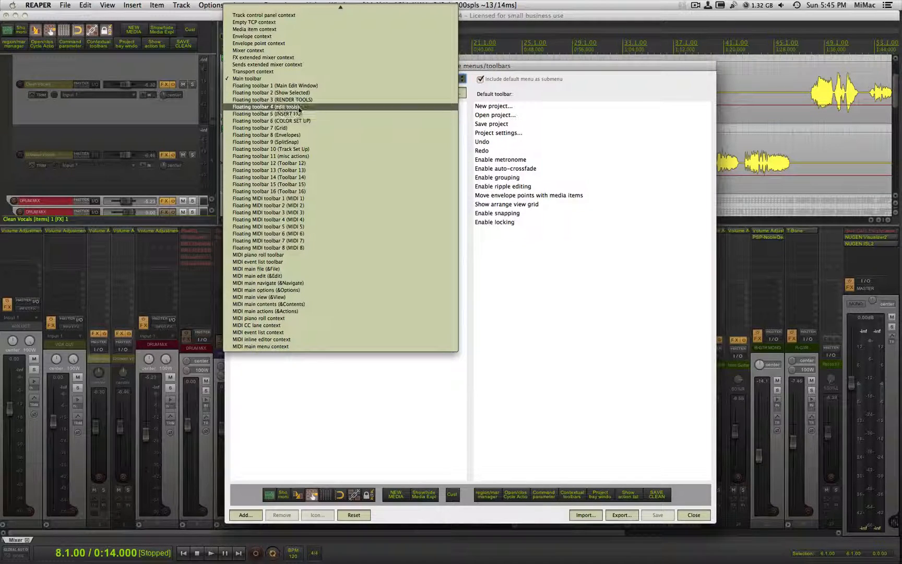
pyautogui.click(271, 120)
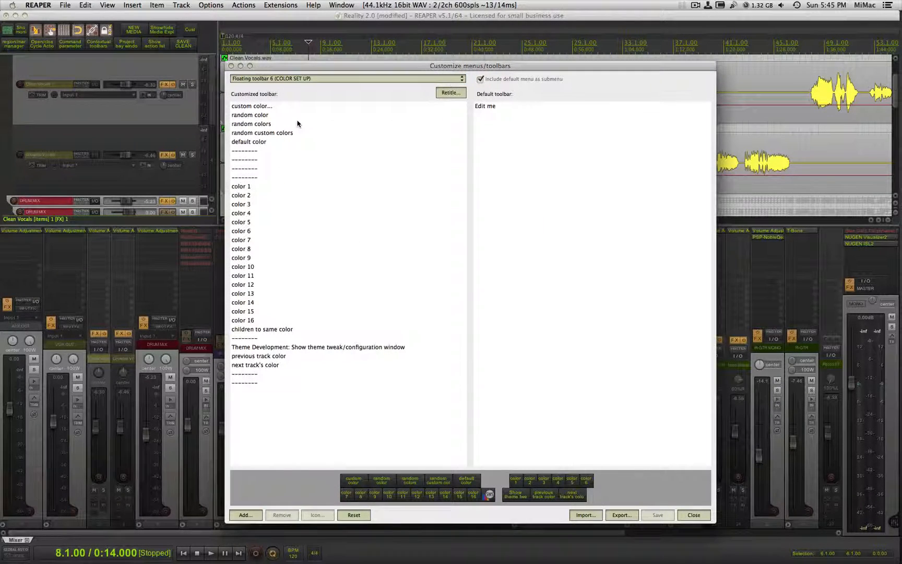
pyautogui.click(343, 78)
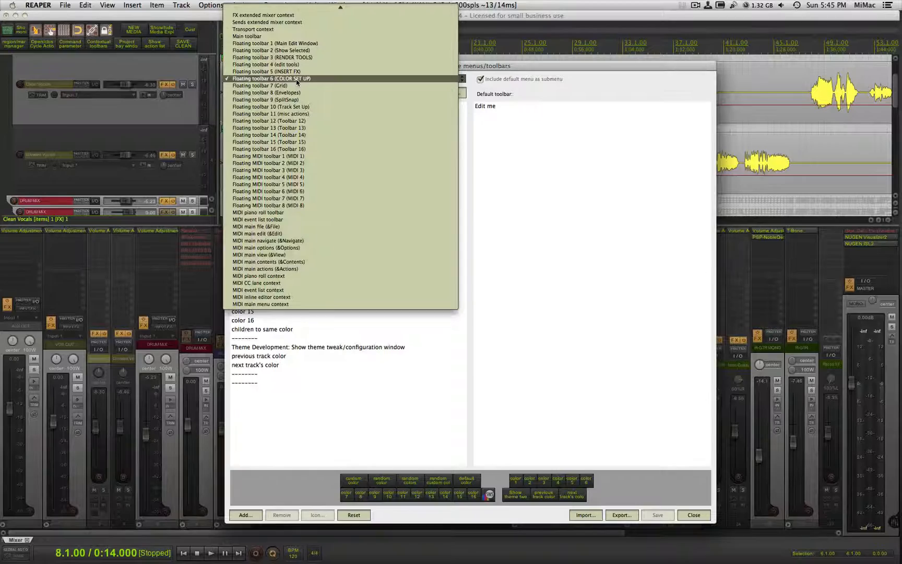
pyautogui.click(262, 85)
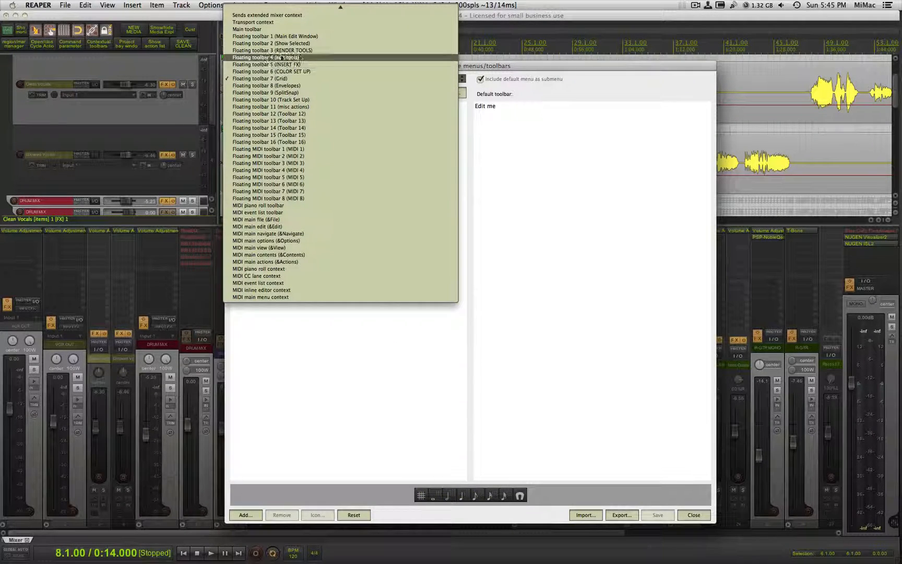
# - Show Floating toolbar 3 (RENDER TOOLS) and bring up the Actions window from the customizer
pyautogui.click(273, 50)
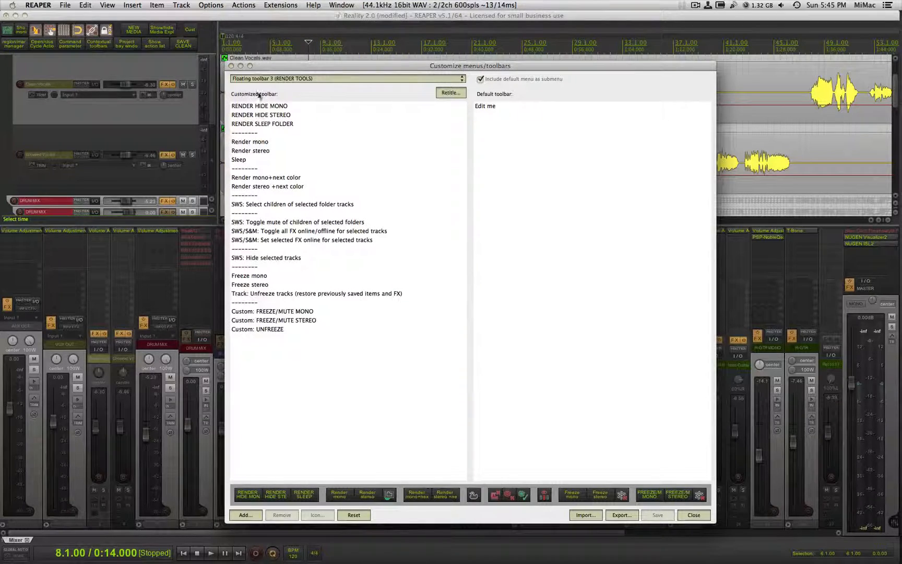
pyautogui.click(345, 78)
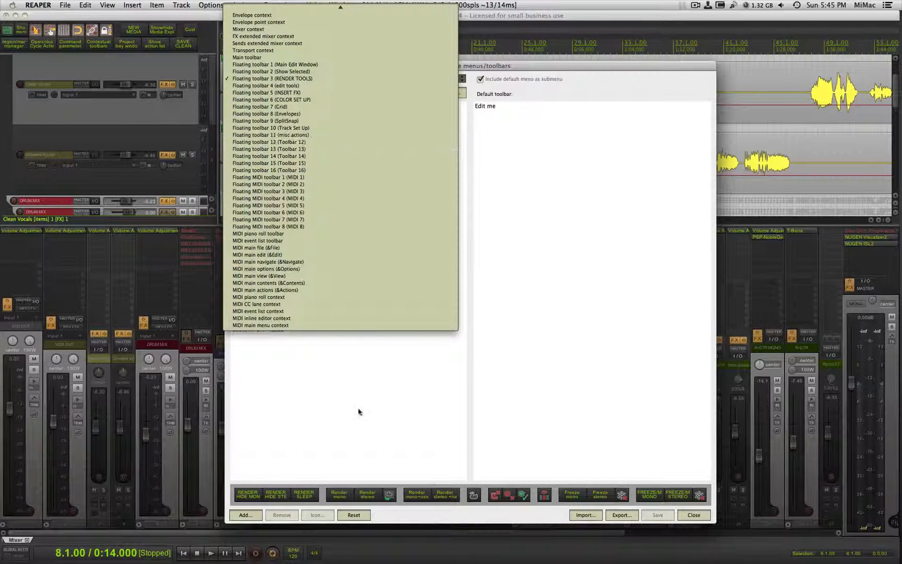
pyautogui.click(272, 78)
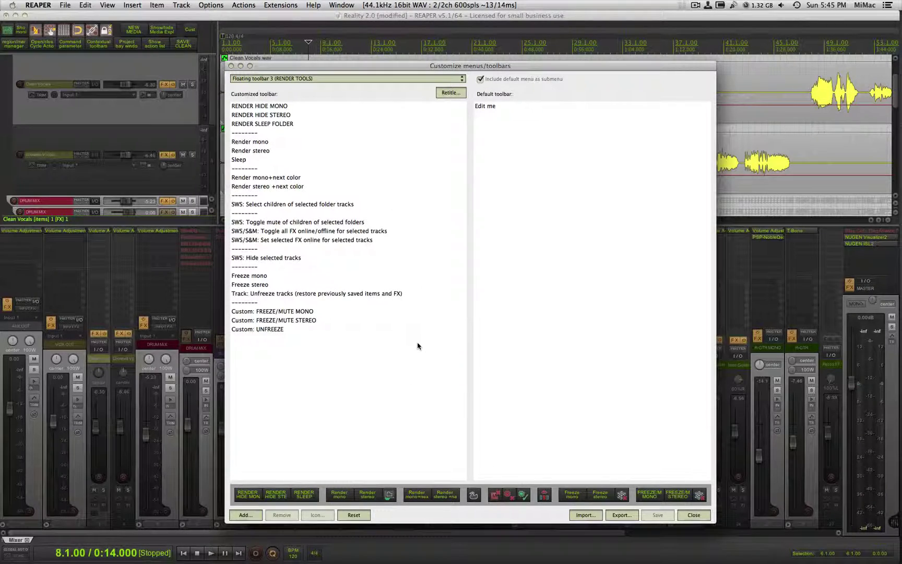
pyautogui.click(693, 515)
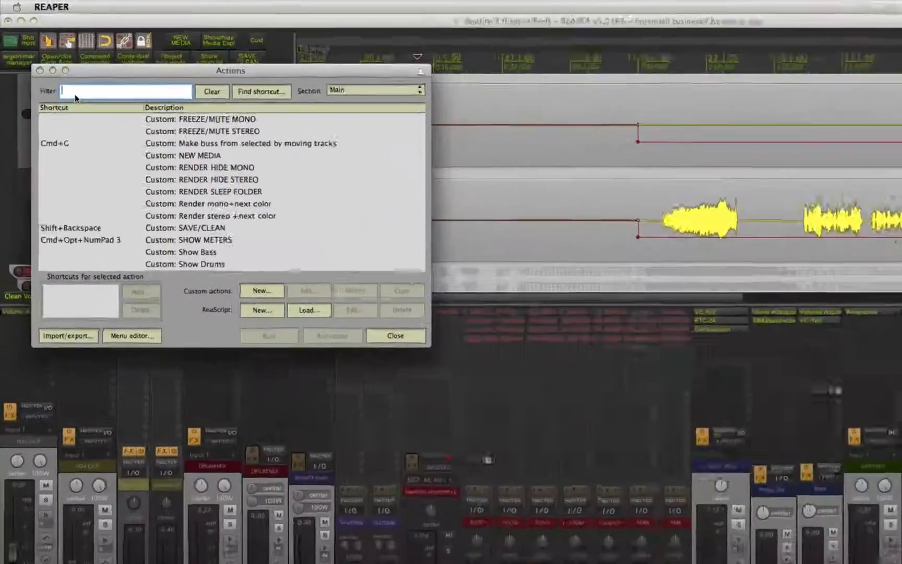
# - Filter the Actions list by 'context' to see the SWS/BR contextual toolbar preset actions, then close it
pyautogui.write('context')
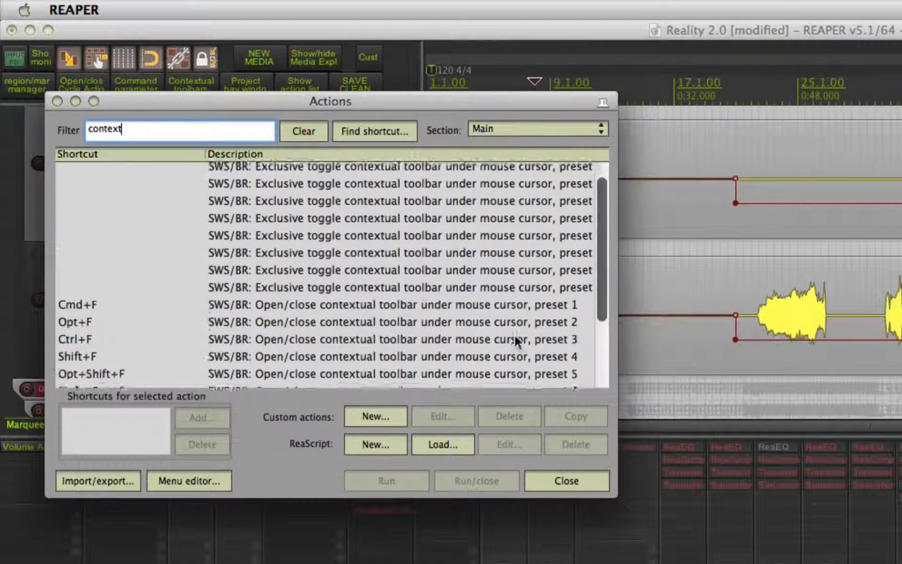
pyautogui.scroll(-3)
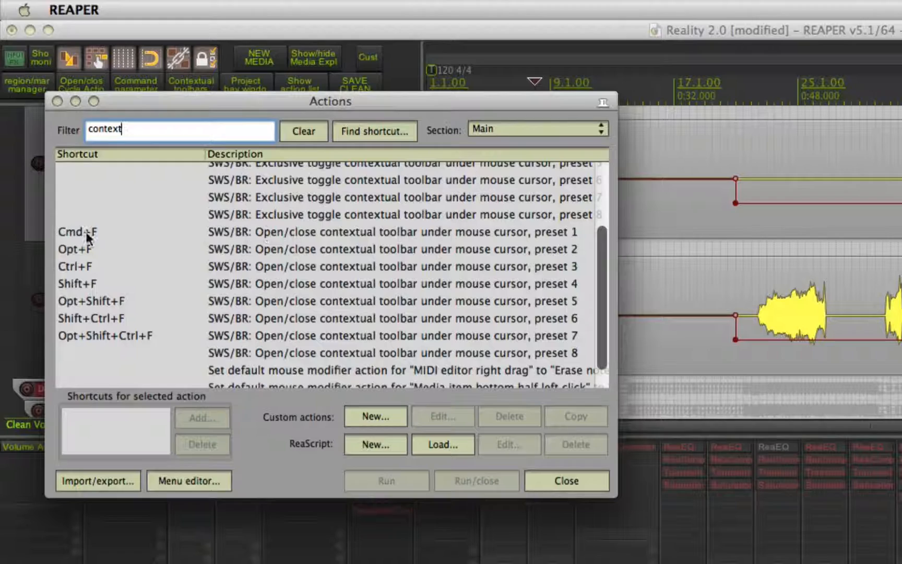
pyautogui.moveTo(82, 245)
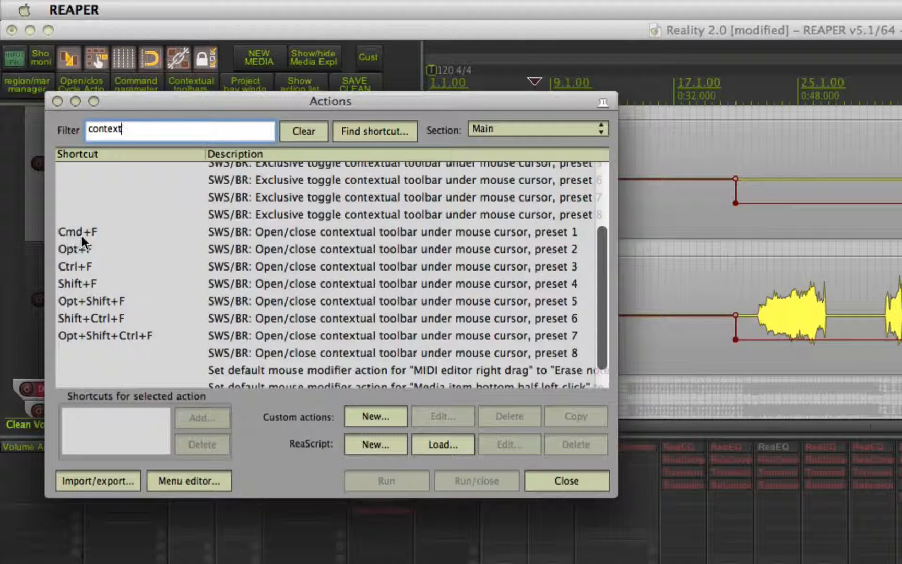
pyautogui.moveTo(88, 294)
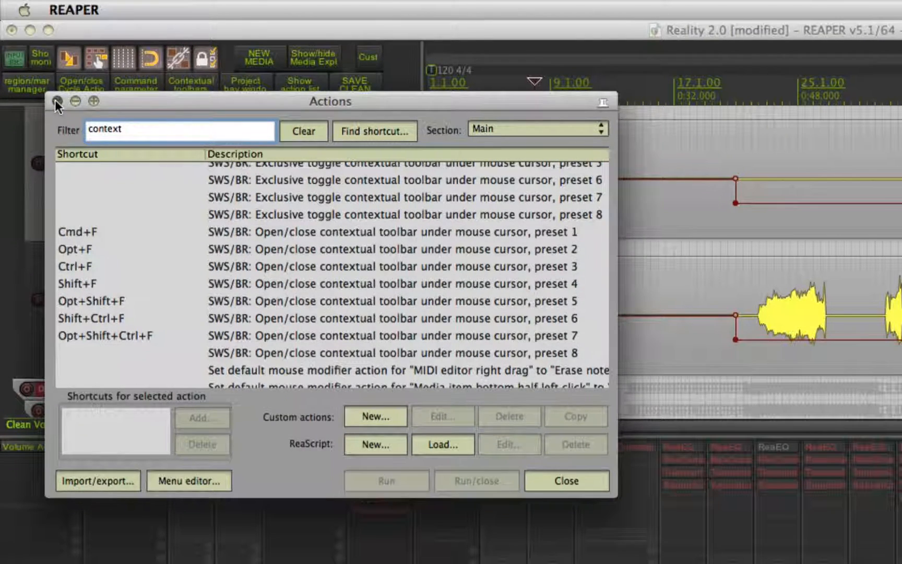
pyautogui.click(566, 480)
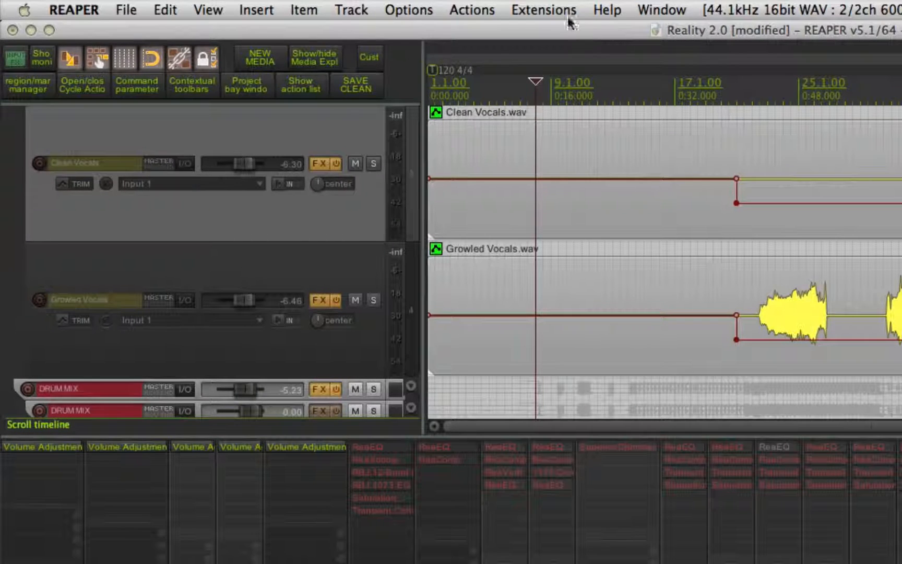
# - Open Extensions > Contextual toolbars and drop down the preset list from Preset 03
pyautogui.click(543, 9)
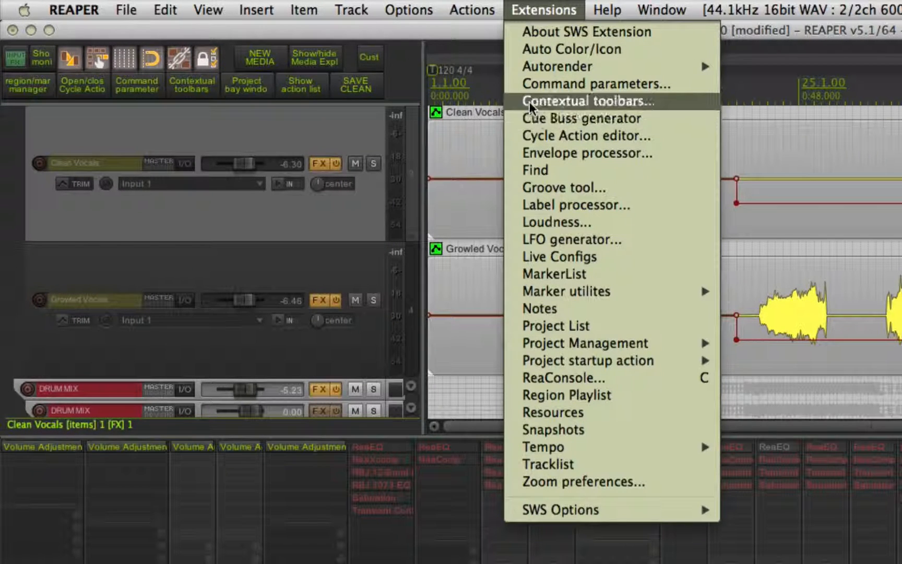
pyautogui.click(587, 101)
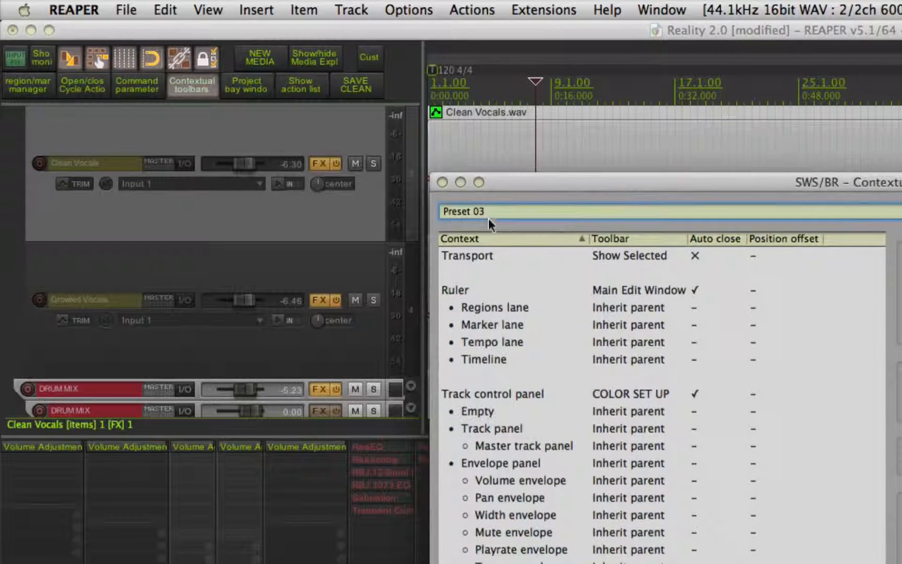
pyautogui.click(484, 211)
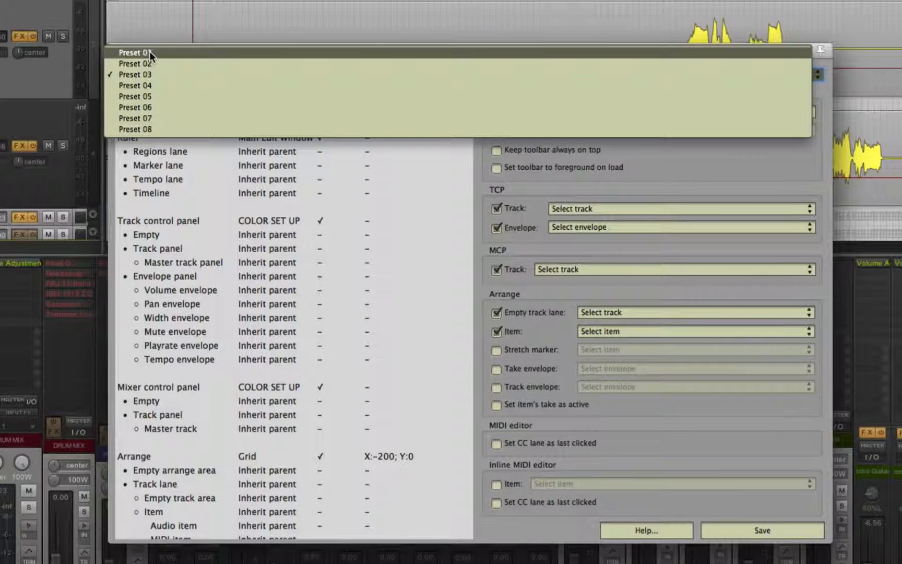
# - Load Preset 01 and review its Regions lane and Track control panel toolbar assignments
pyautogui.click(135, 53)
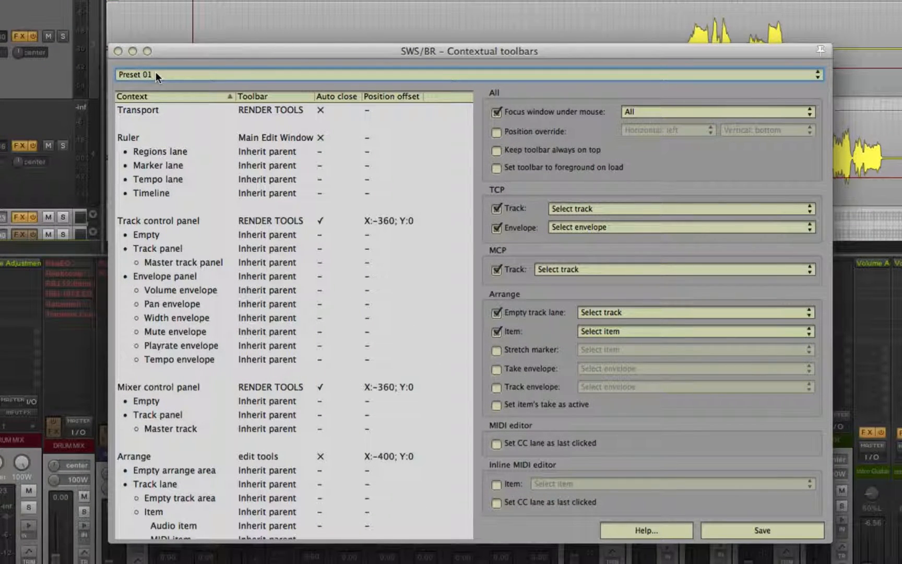
pyautogui.moveTo(131, 145)
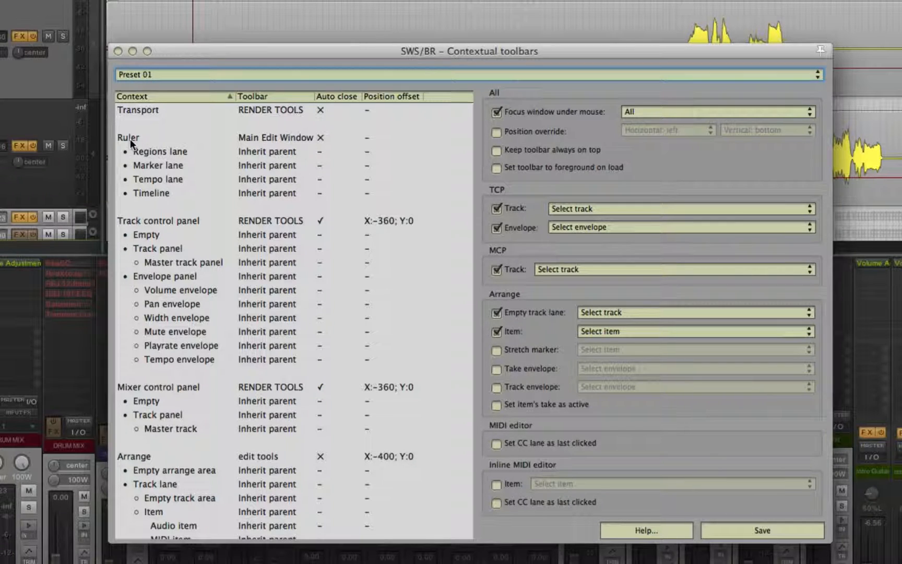
pyautogui.moveTo(275, 143)
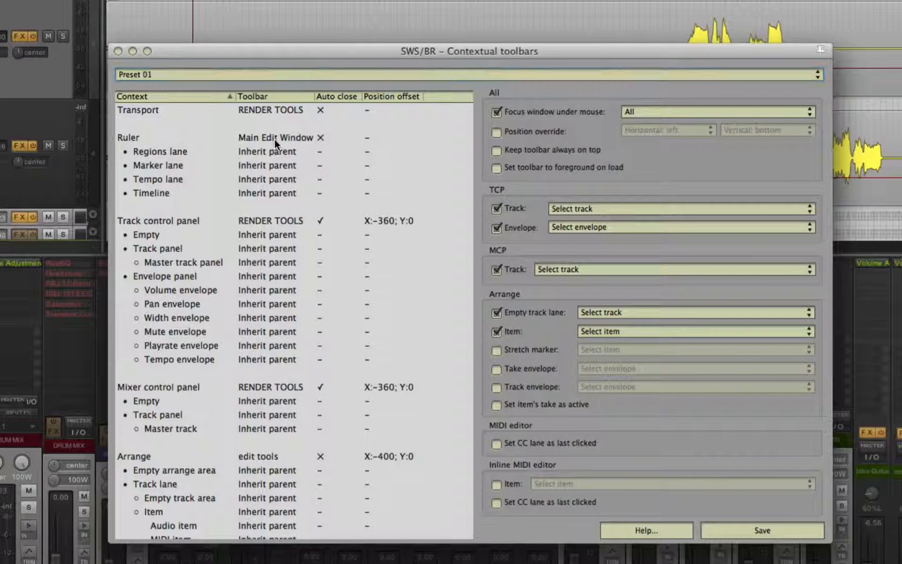
pyautogui.click(276, 138)
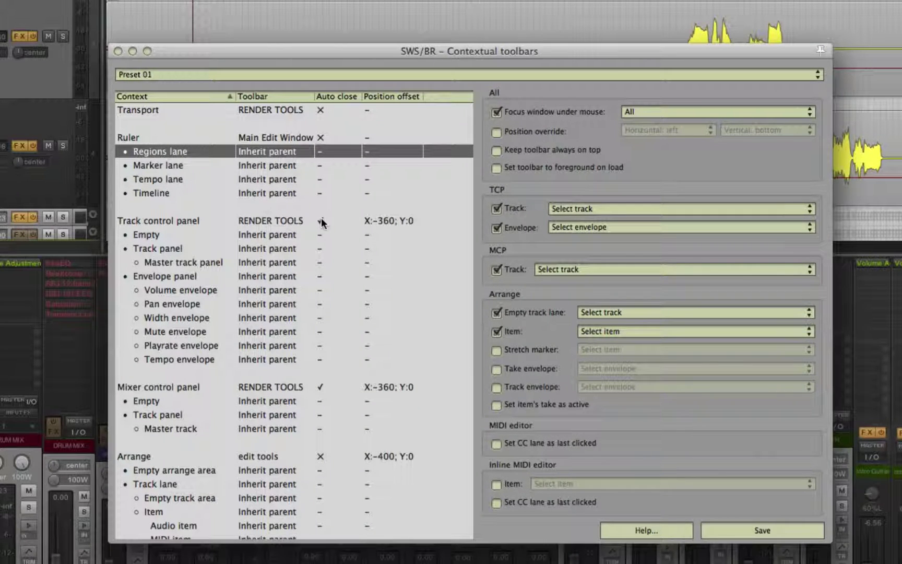
pyautogui.click(176, 220)
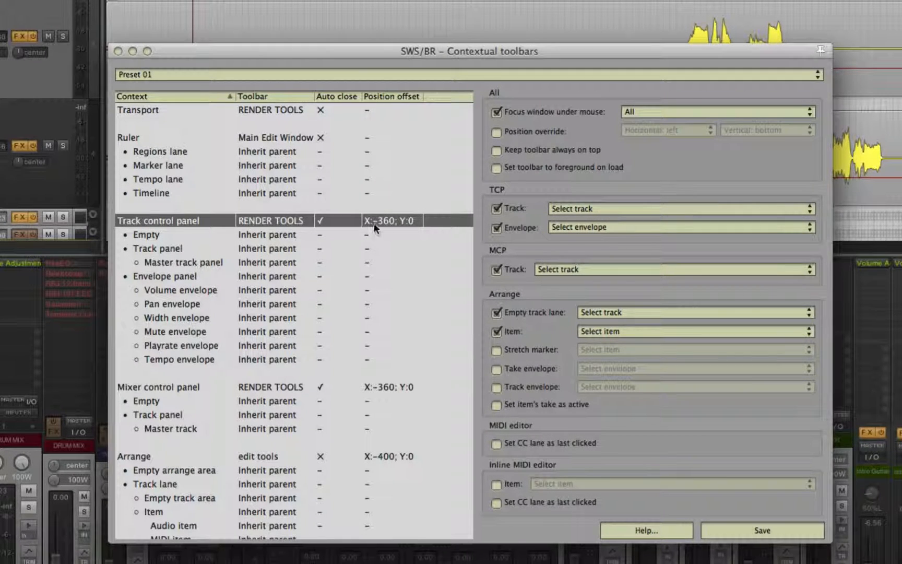
pyautogui.moveTo(408, 228)
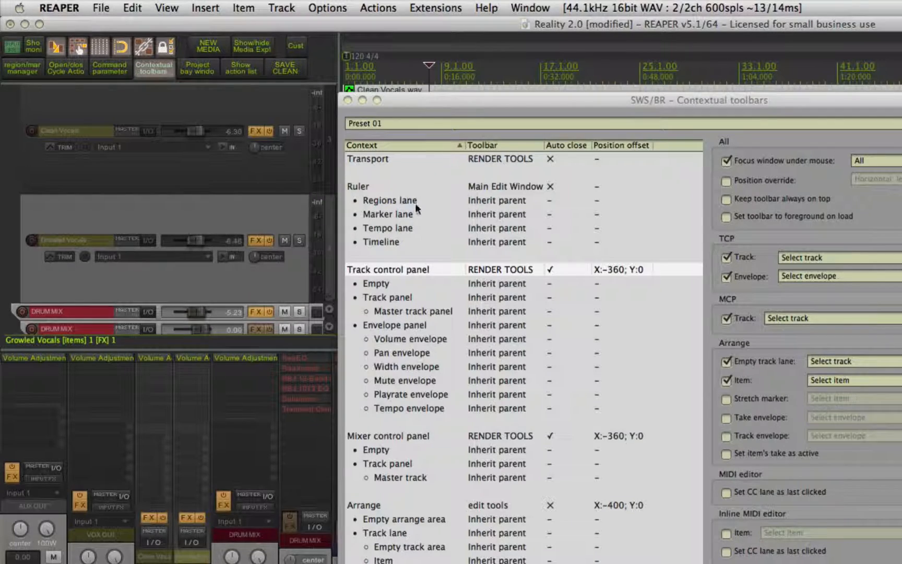
pyautogui.scroll(-3)
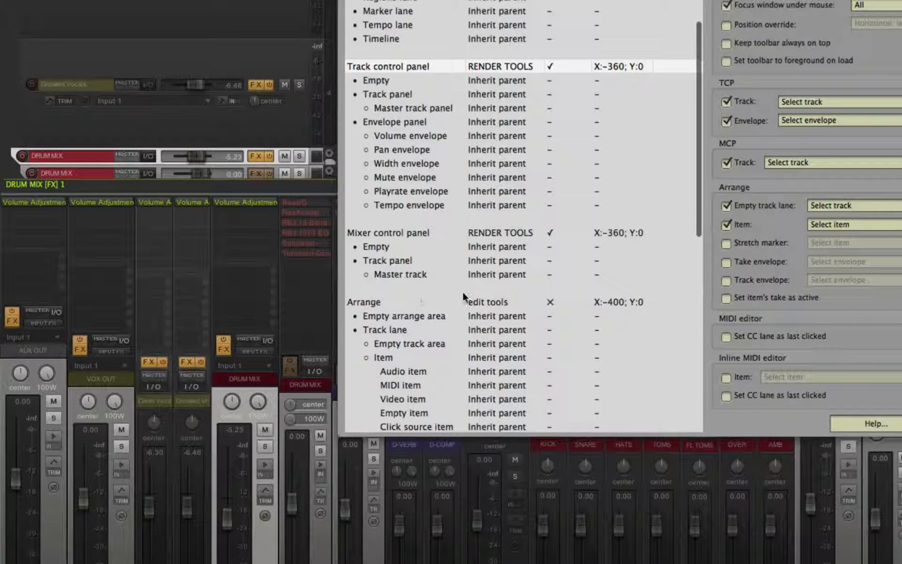
pyautogui.scroll(-3)
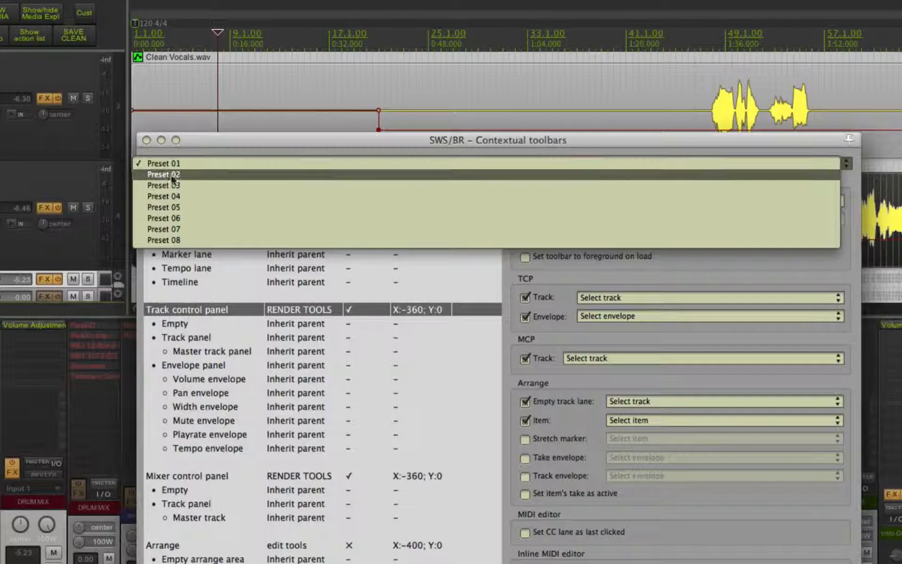
# - Load Preset 02 and use its mixer toolbar's Show Bass and Show GTR buttons to filter tracks
pyautogui.click(163, 174)
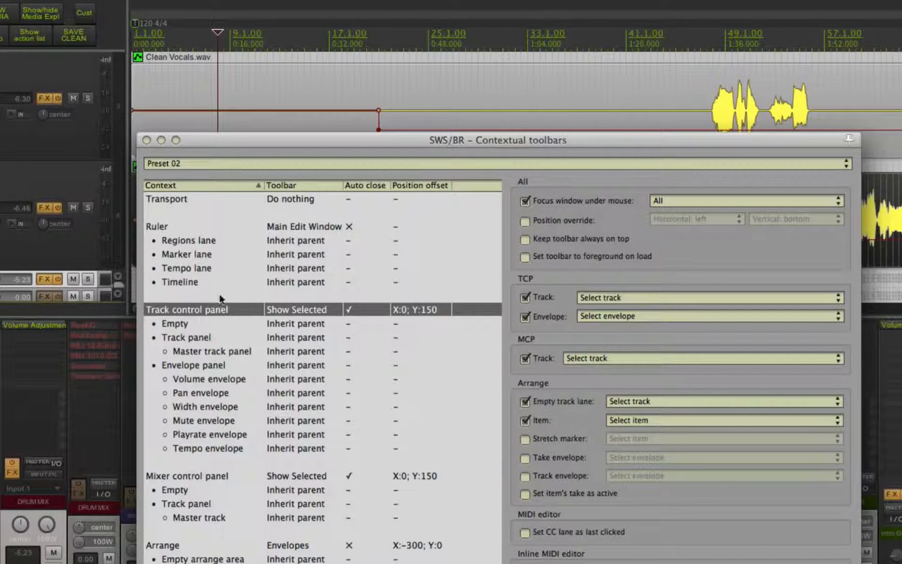
pyautogui.moveTo(92, 261)
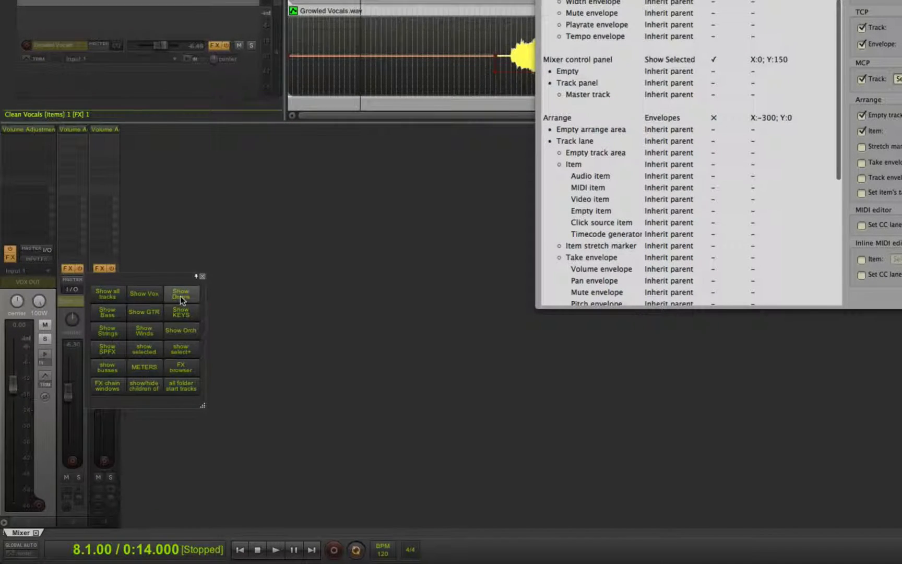
pyautogui.click(181, 294)
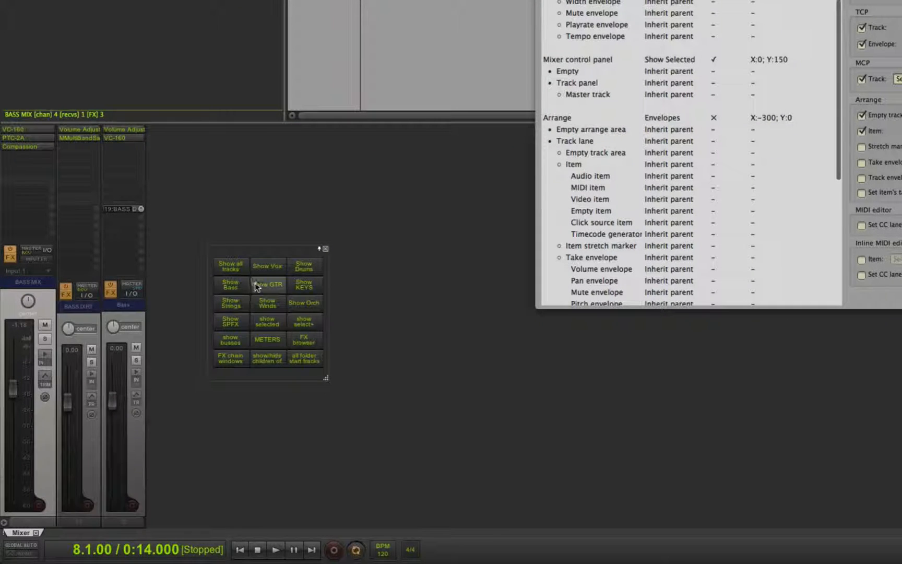
pyautogui.click(267, 284)
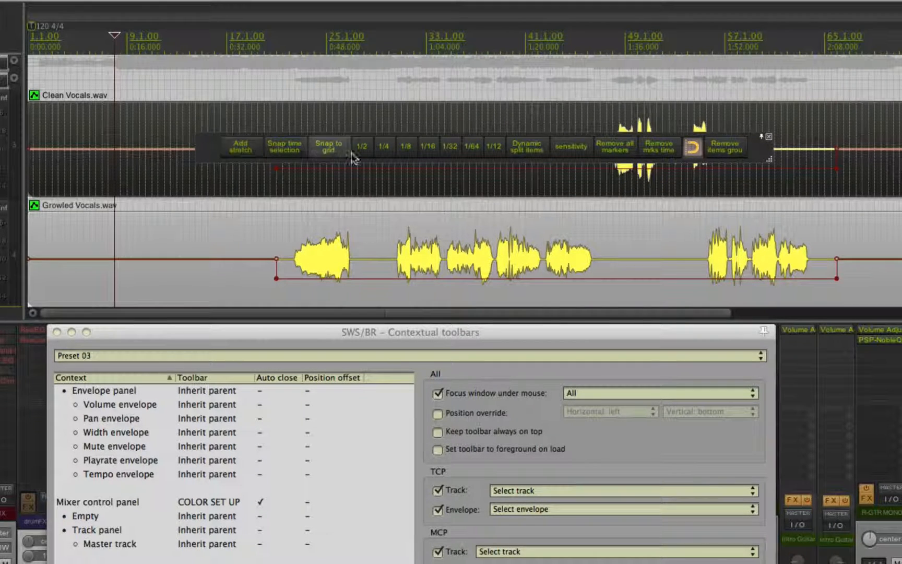
pyautogui.moveTo(746, 158)
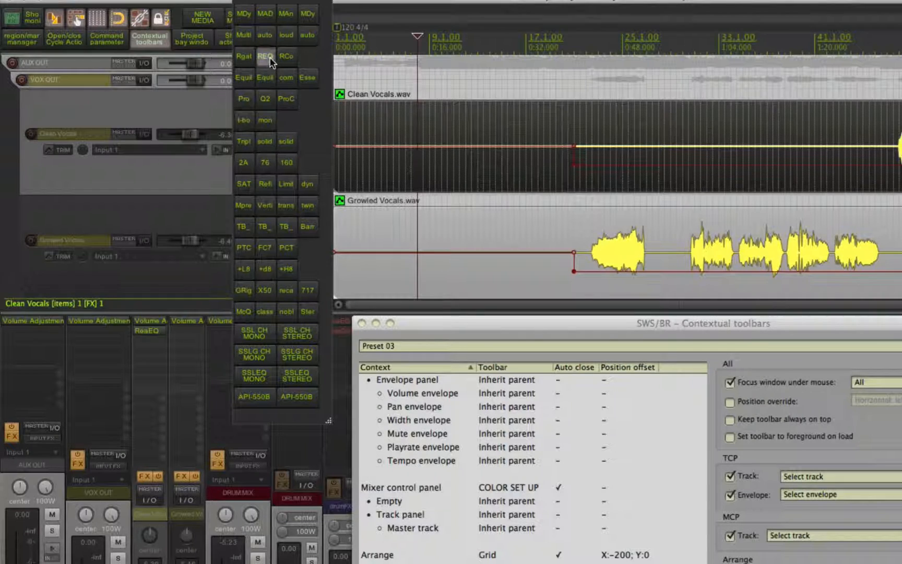
# - Insert ReaEQ on the track from Preset 03's plug-in toolbar REQ button
pyautogui.click(265, 56)
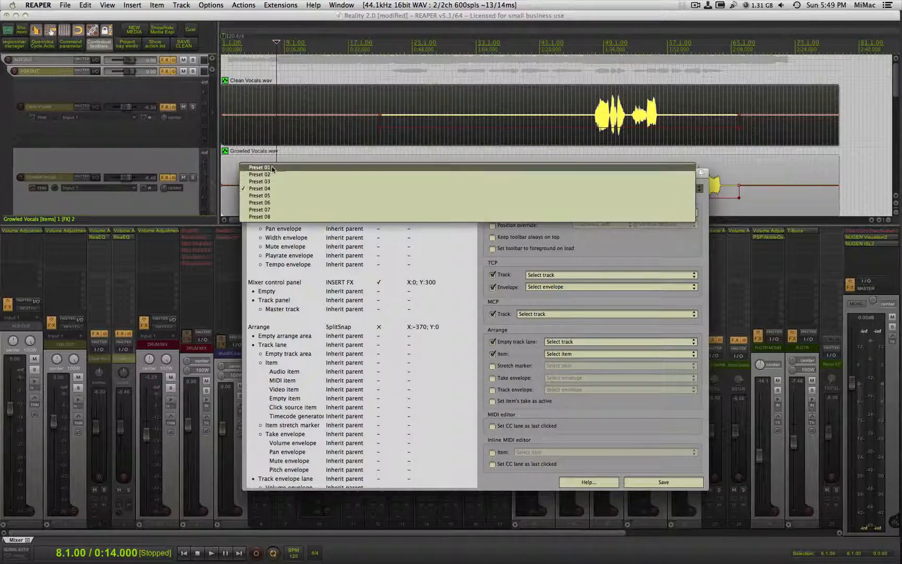
# - Keep Preset 04 active, closing the preset dropdown
pyautogui.click(259, 188)
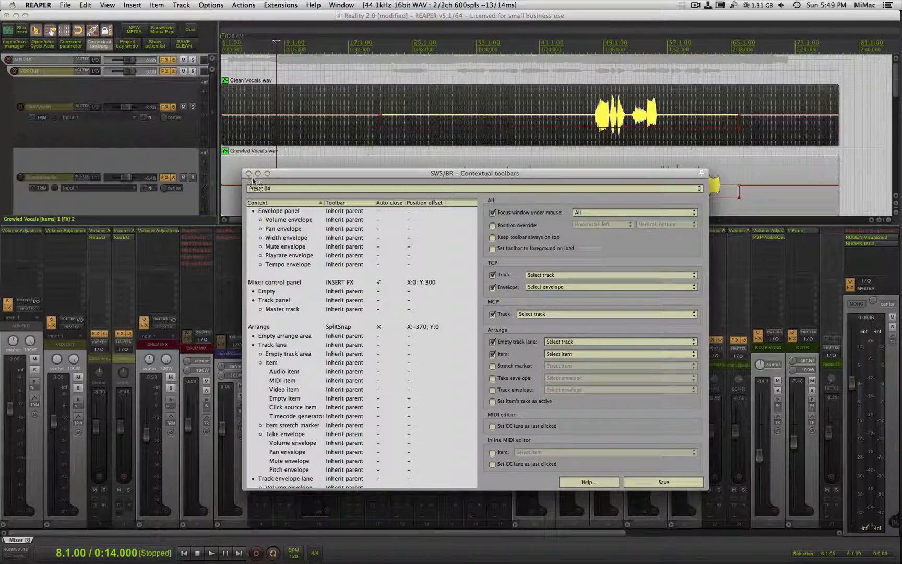